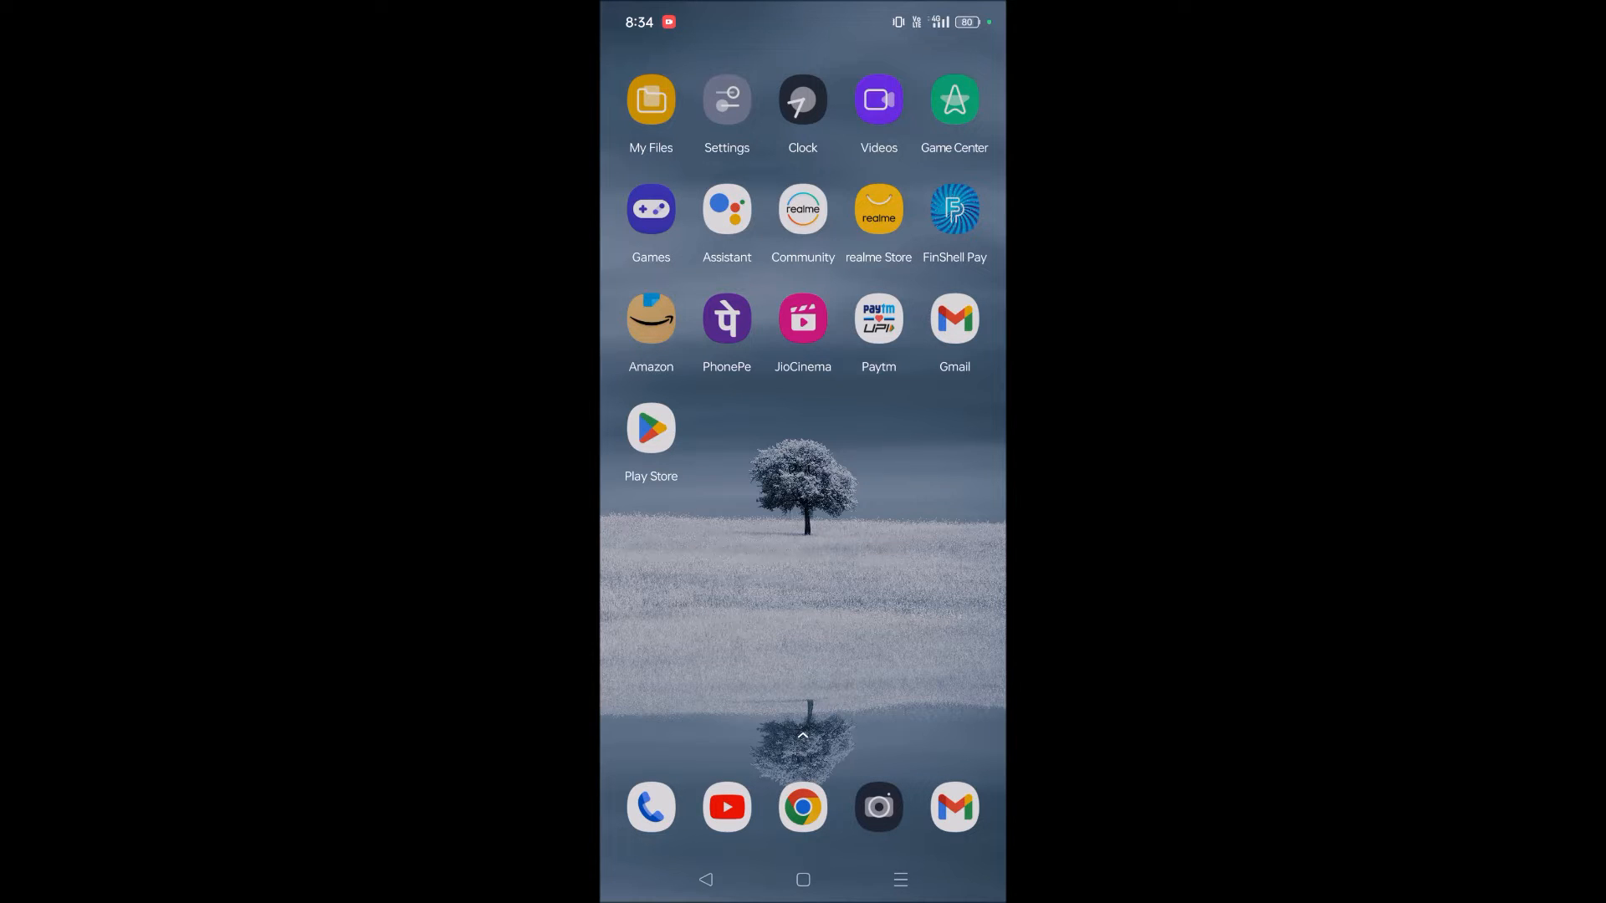
Launch the phone's Settings app from the home screen
click(802, 878)
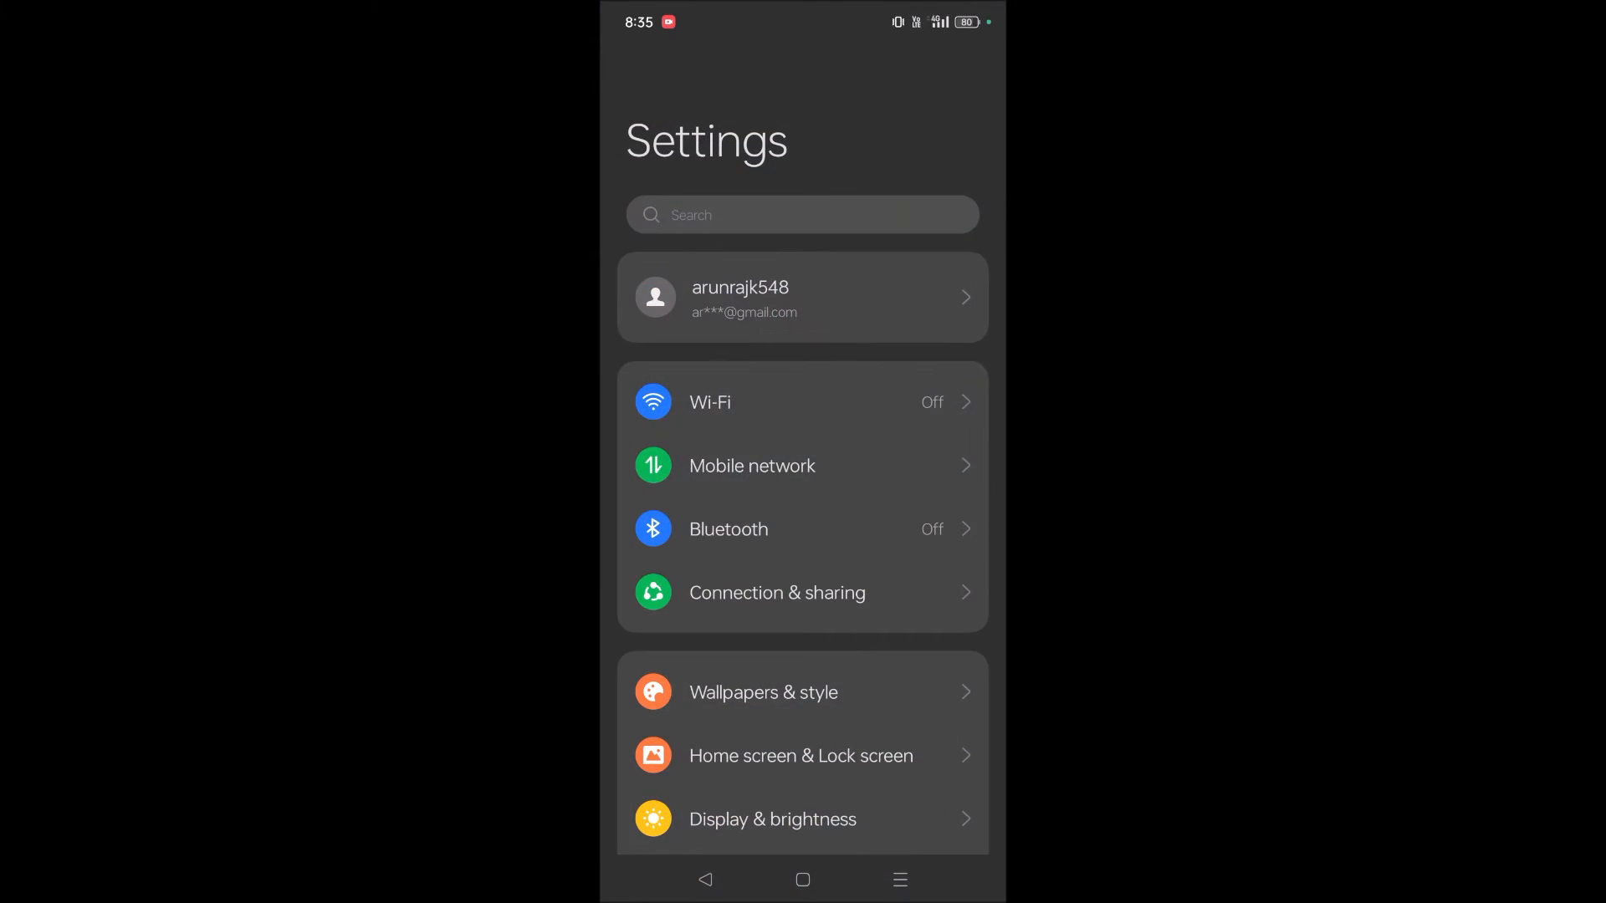
Reach Additional Settings further down the list to get to System navigation
scroll(down, 3)
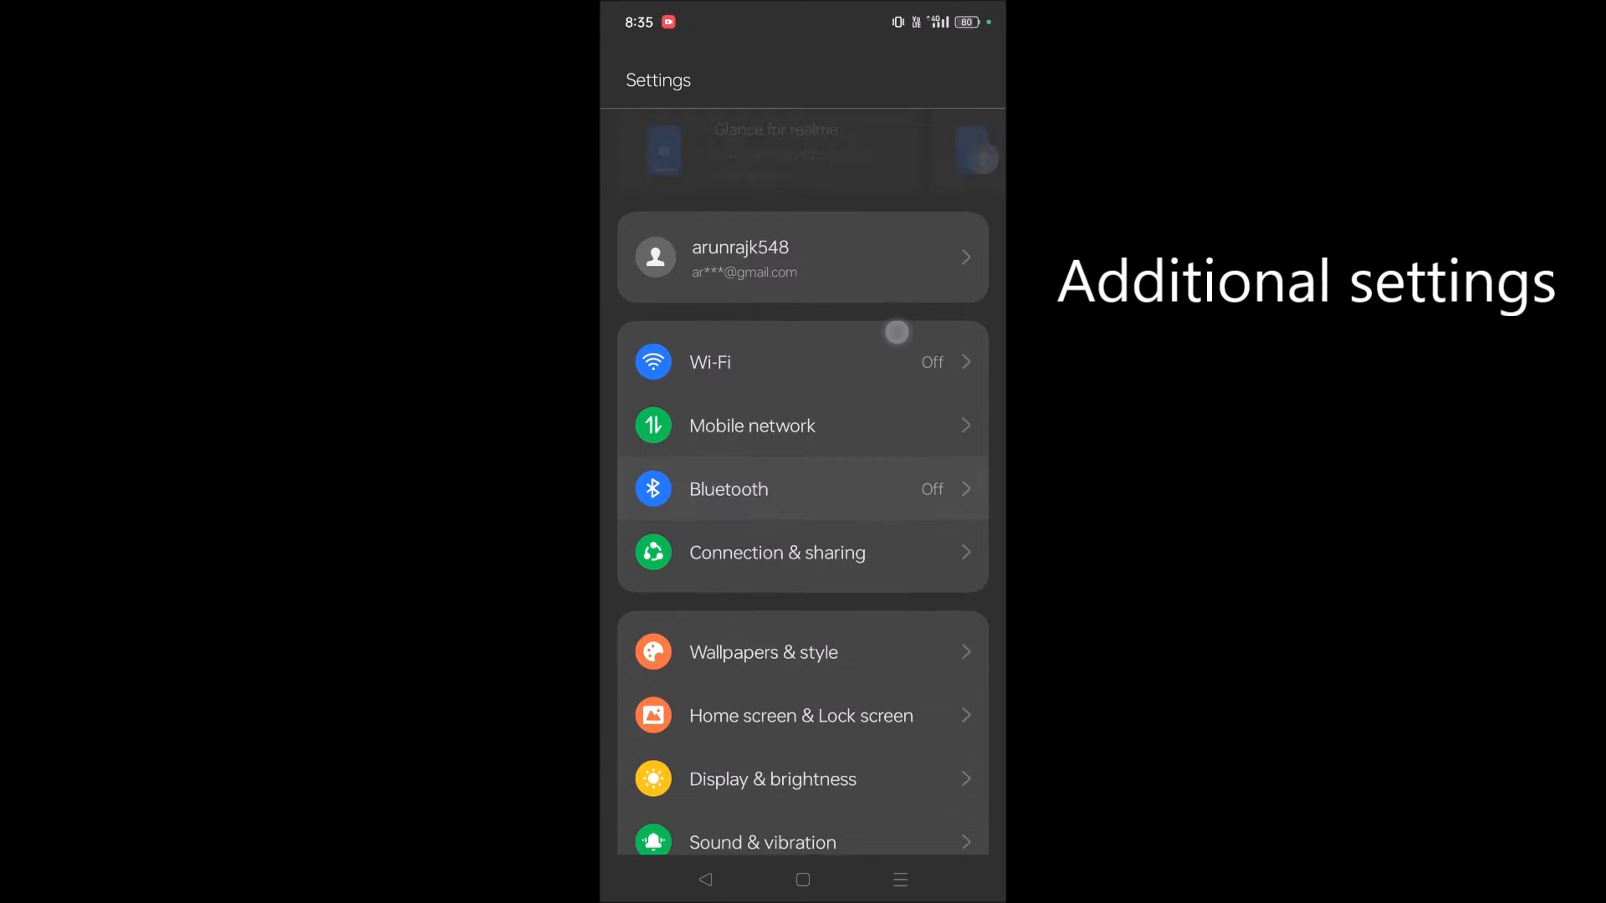
scroll(down, 3)
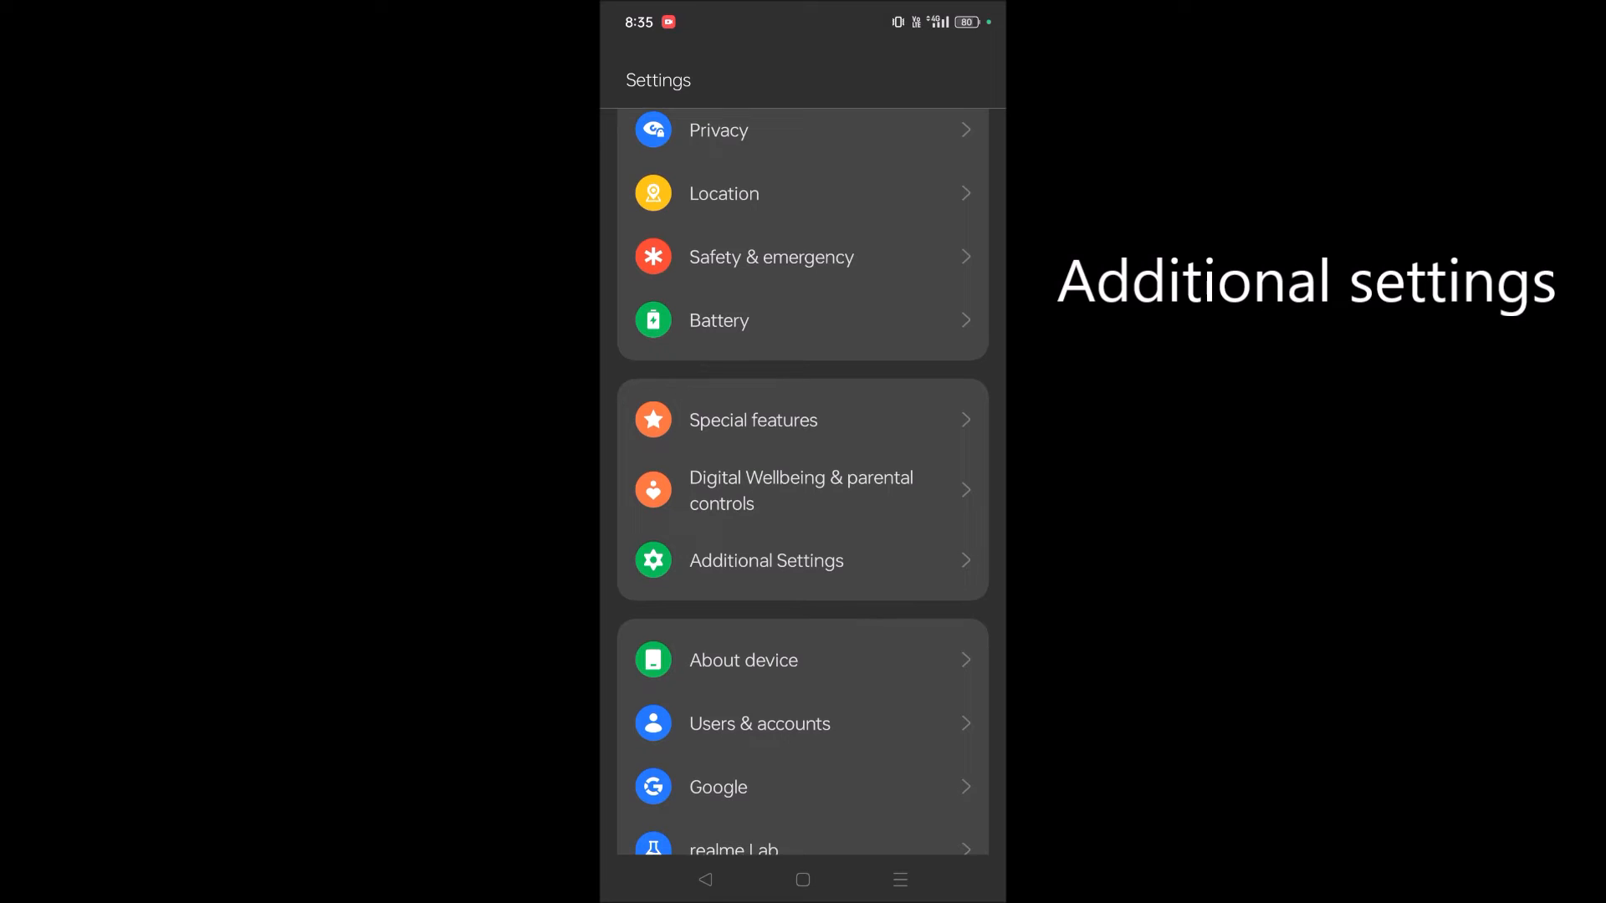
click(765, 561)
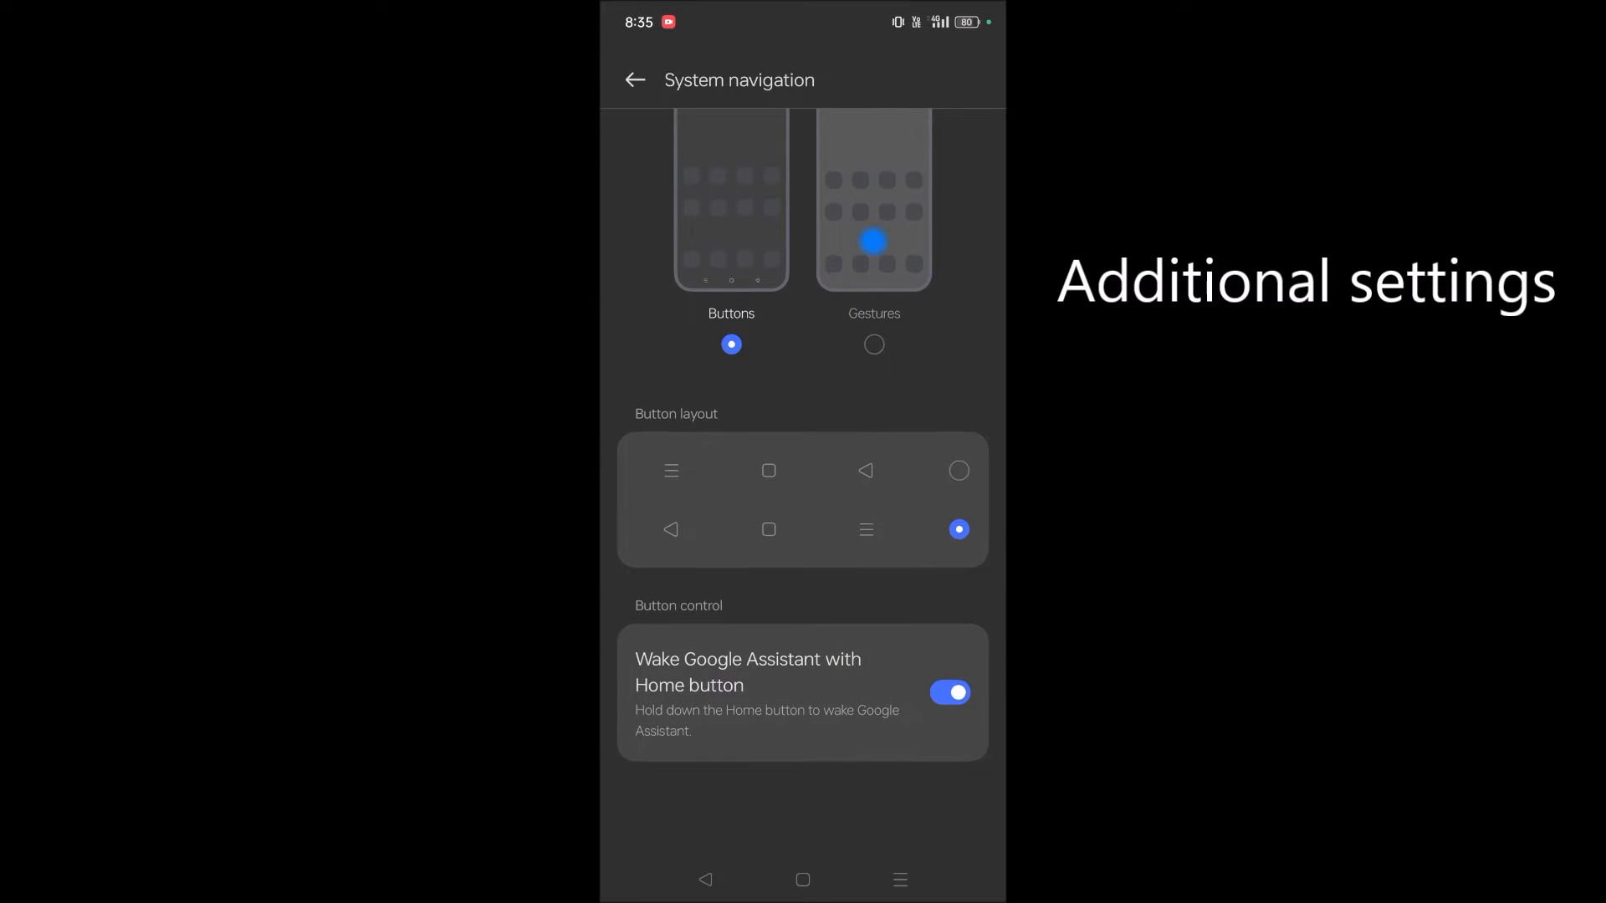
Switch off 'Wake Google Assistant with Home button' in System navigation
click(948, 693)
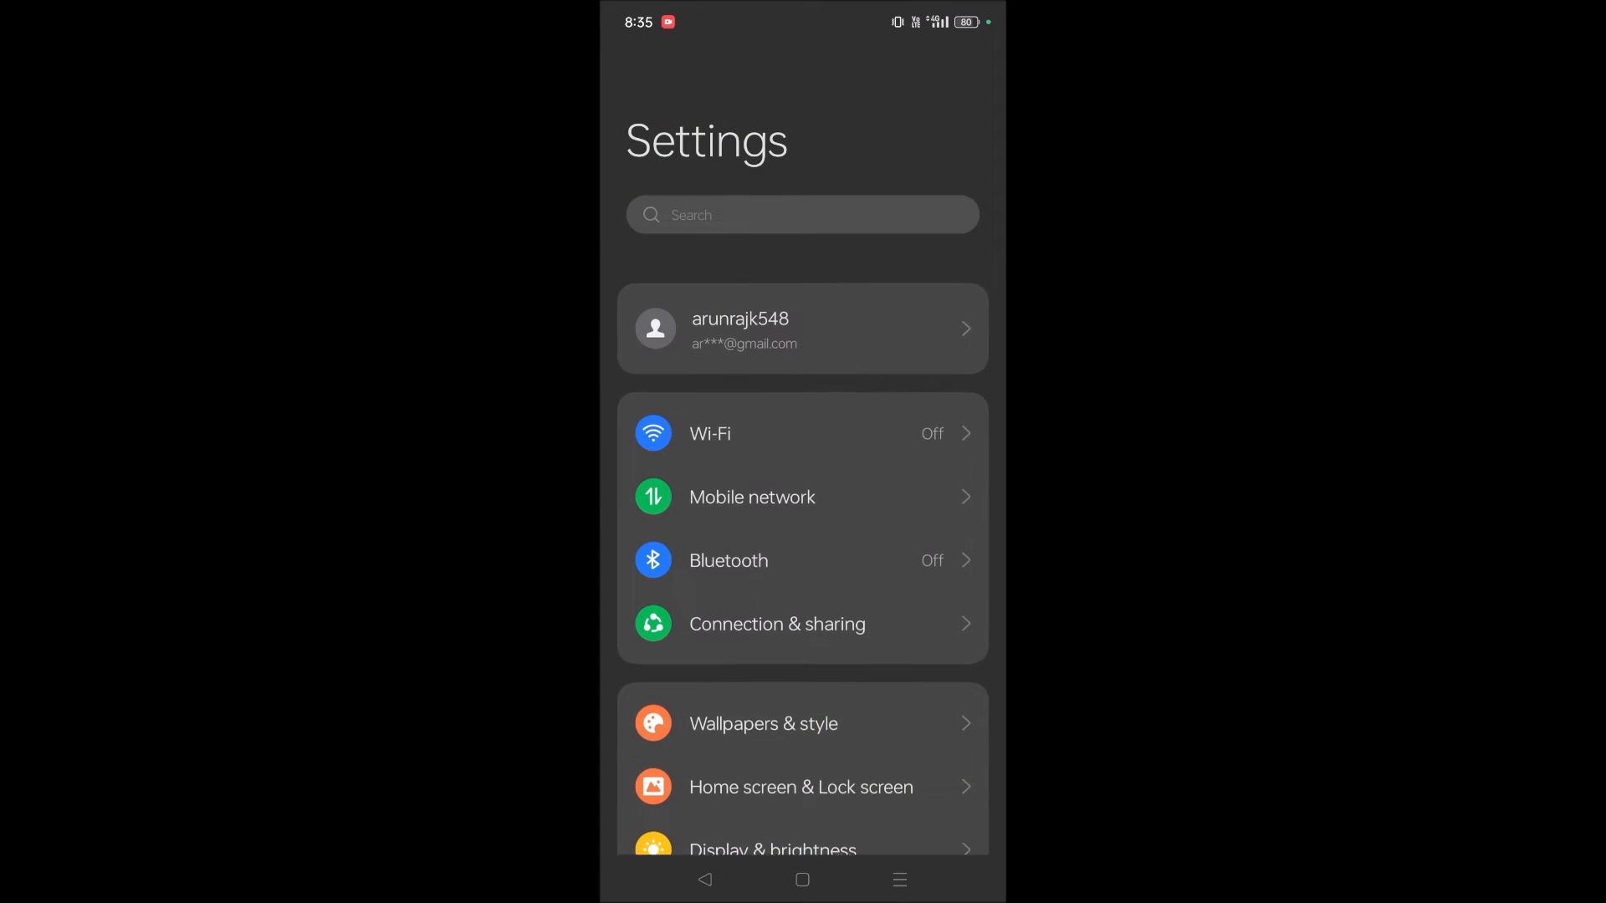
Search settings for 'system navigation' and revisit it to verify the Home wake toggle stays off
click(802, 214)
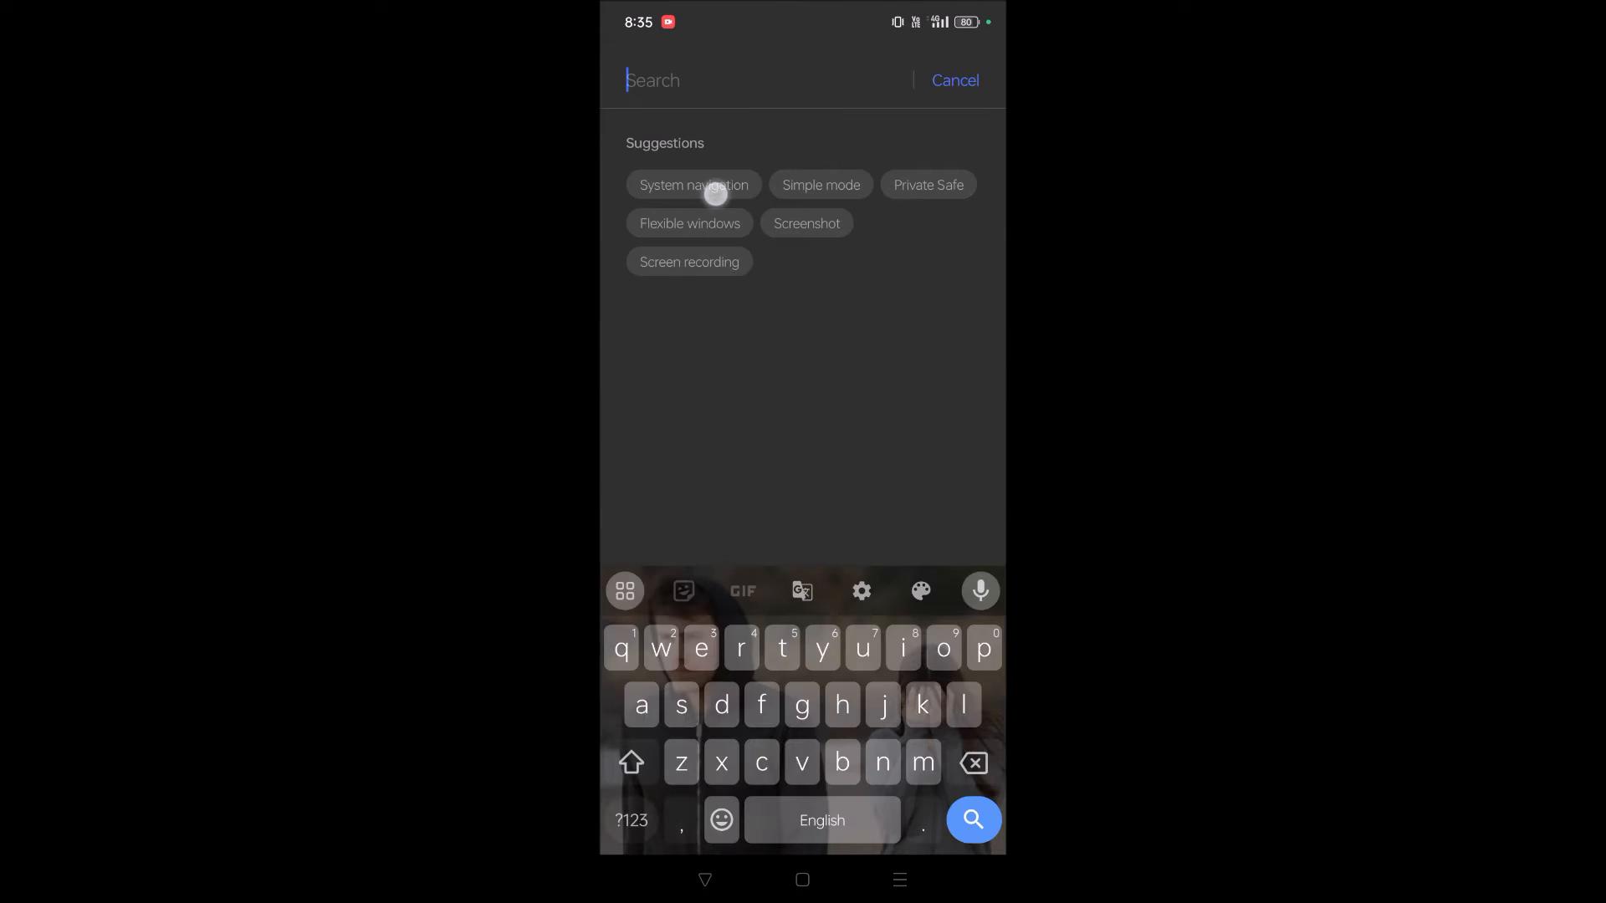
click(693, 184)
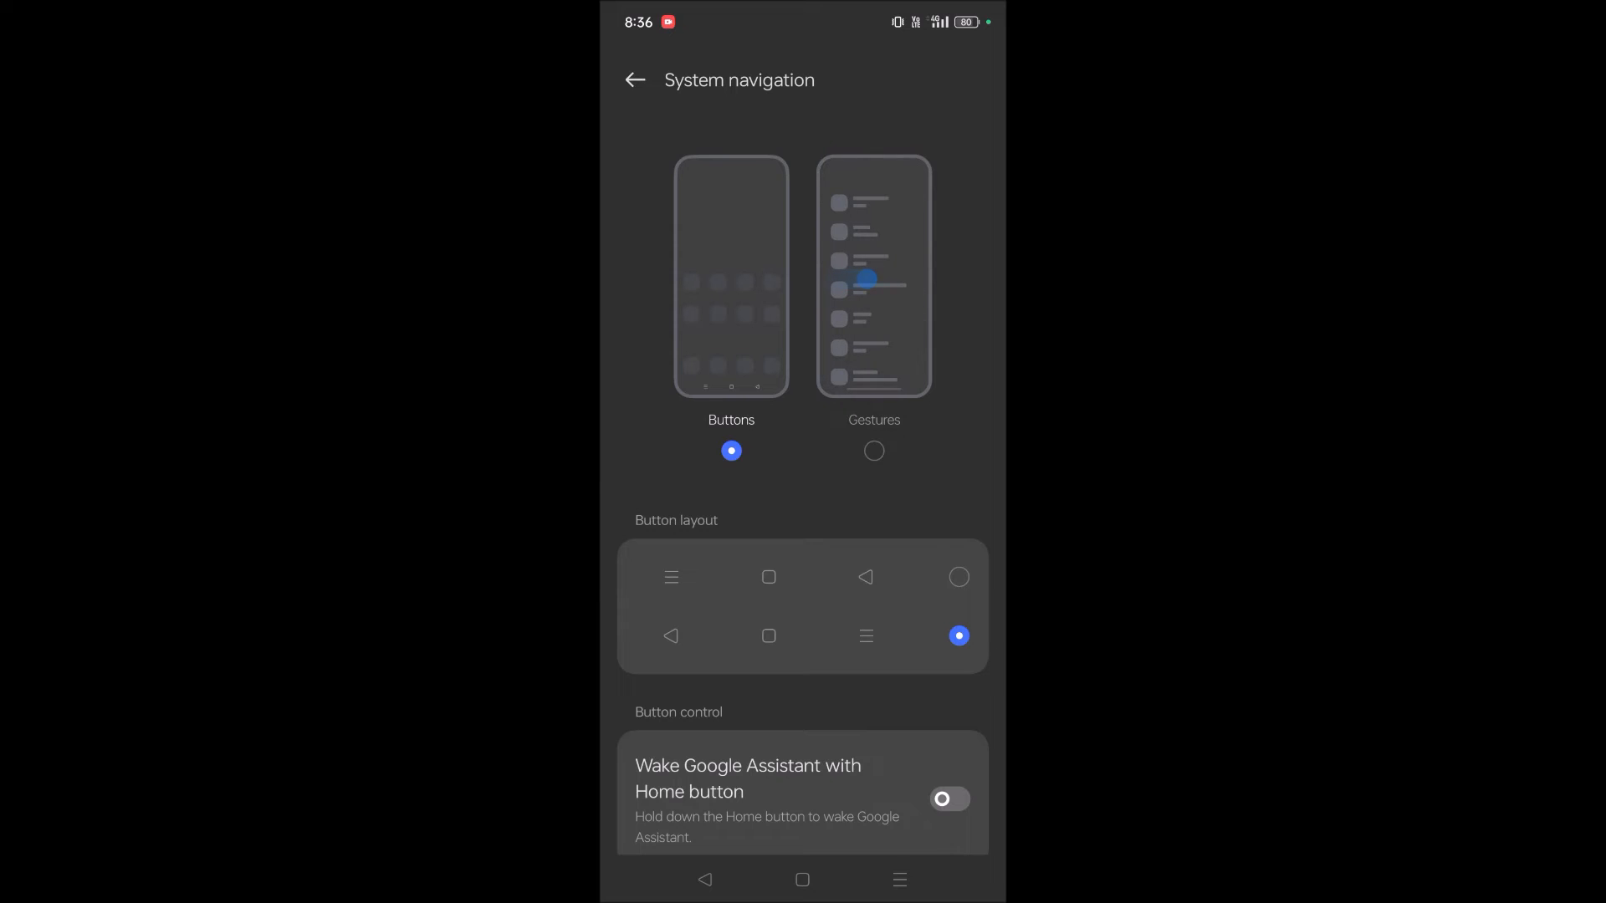
click(634, 80)
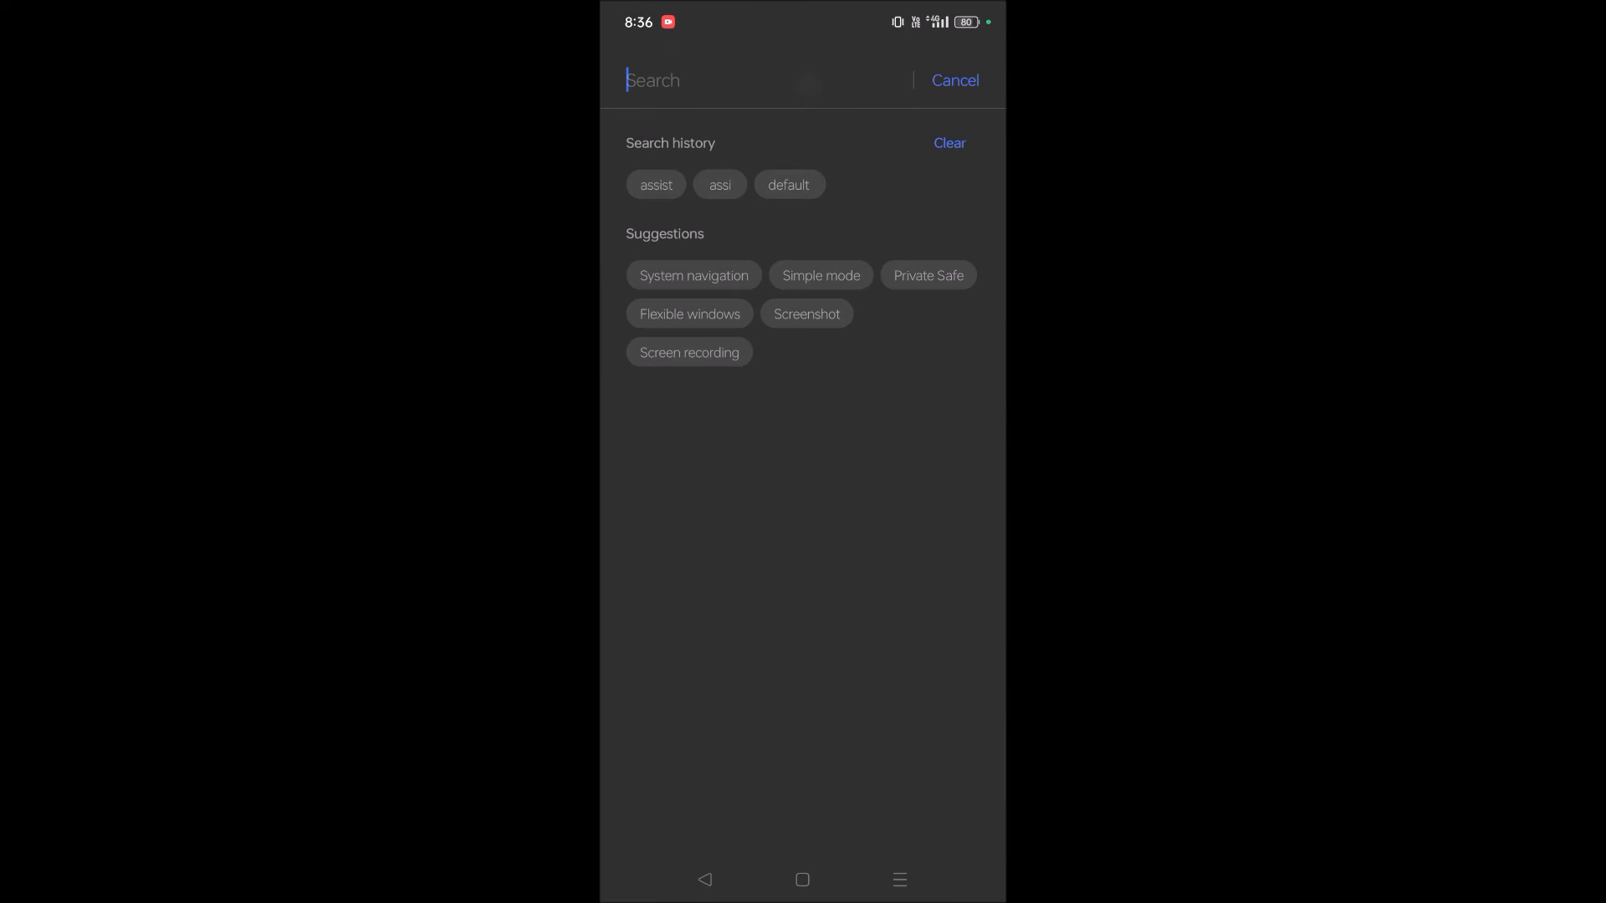
click(693, 276)
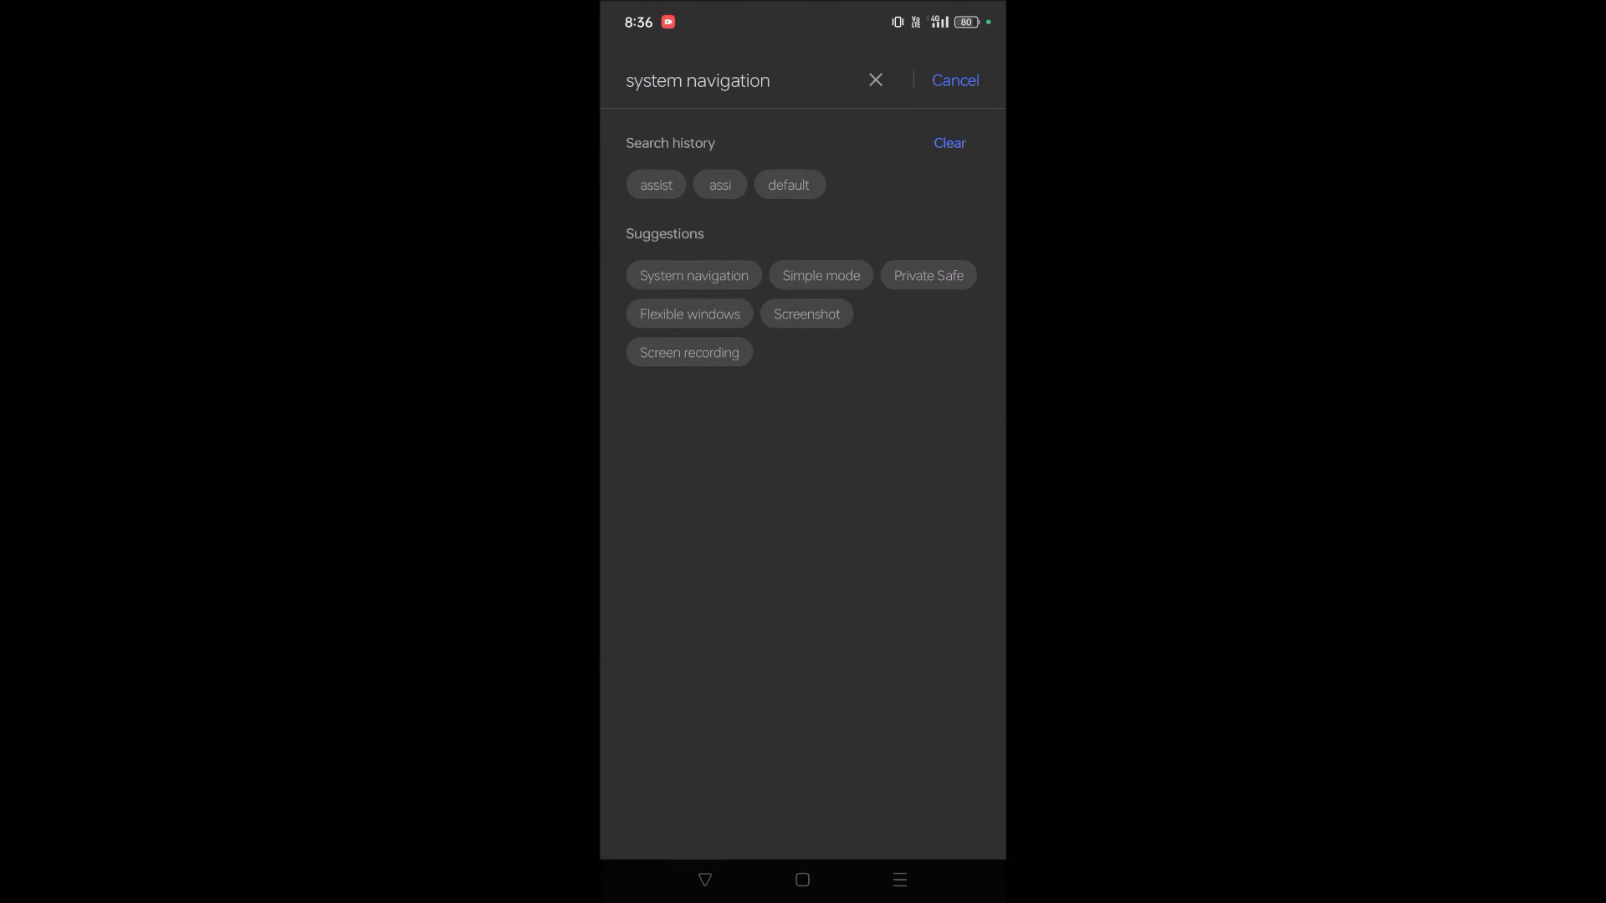
click(693, 274)
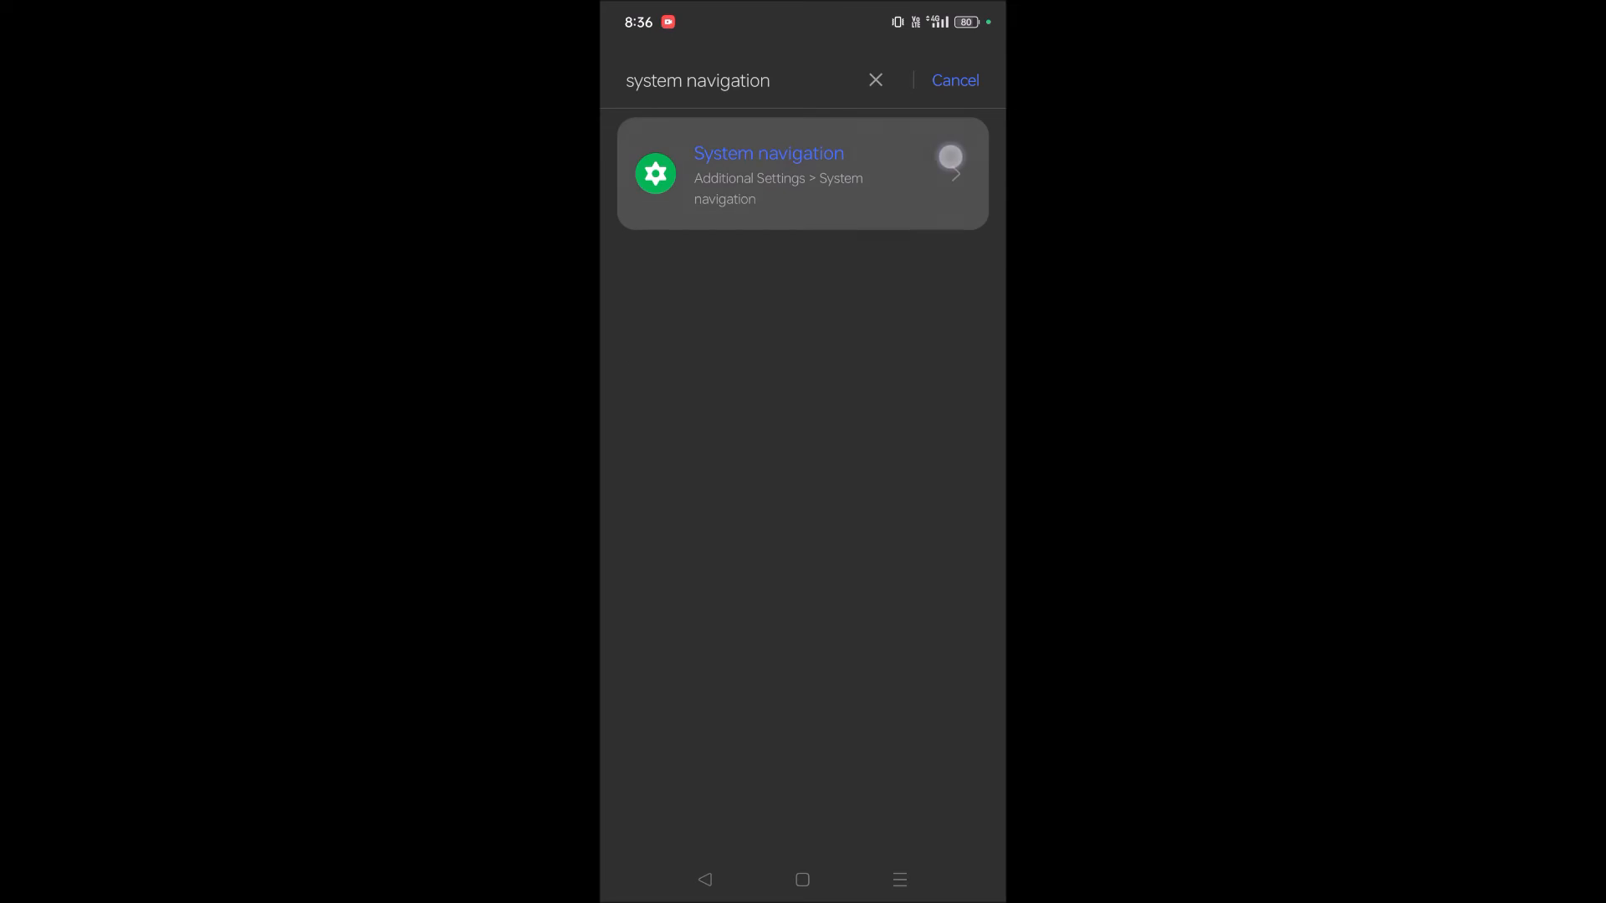
click(801, 174)
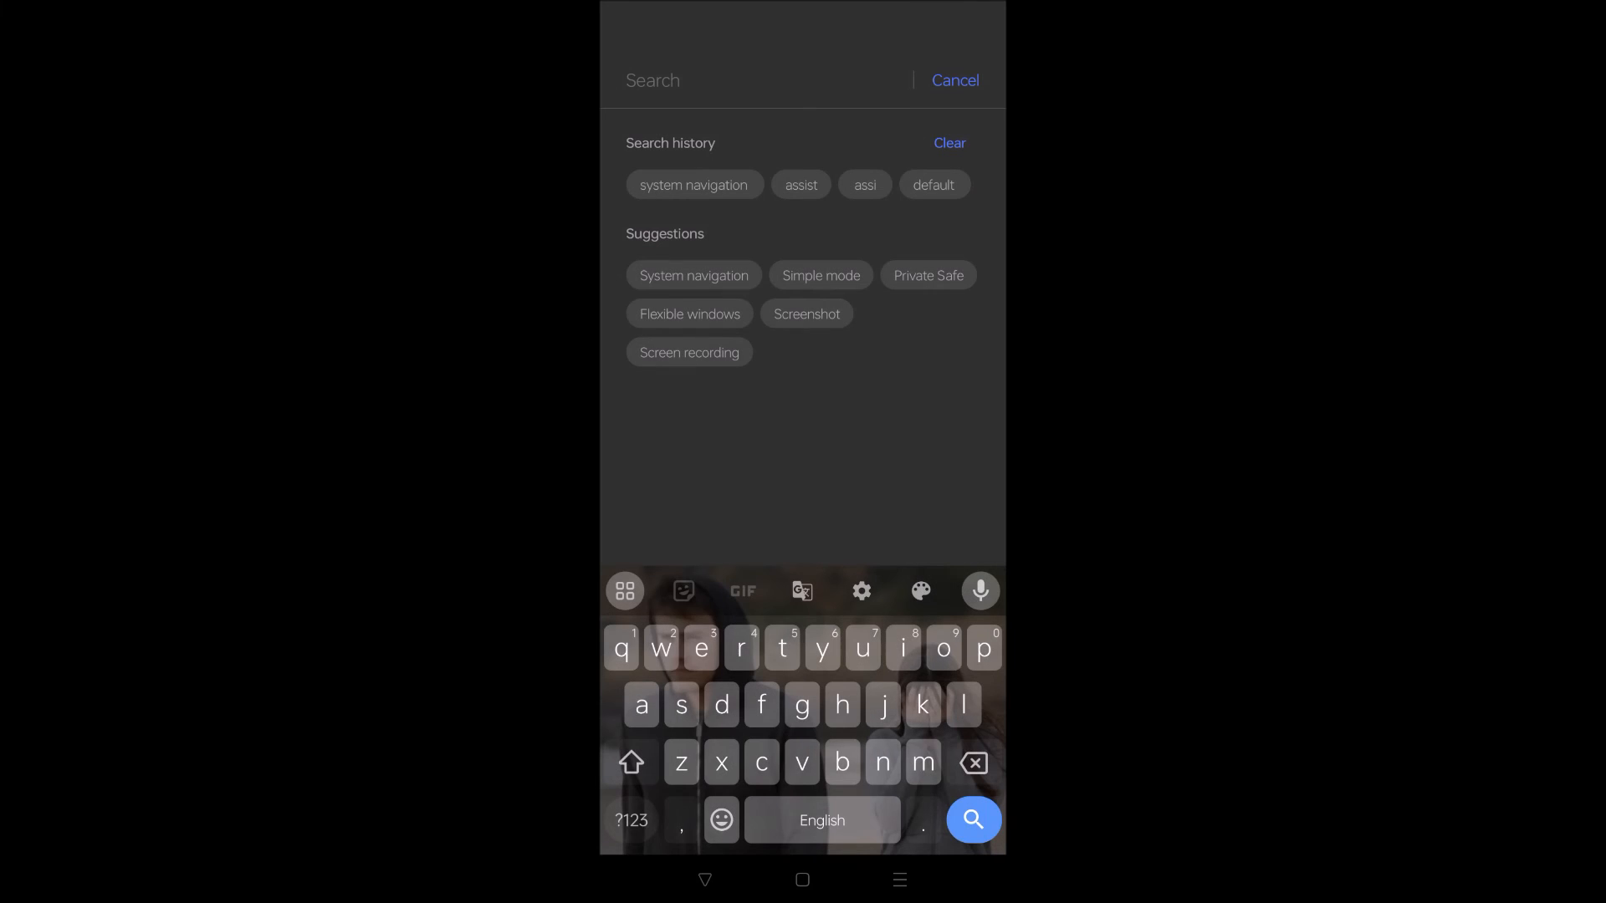
Search 'default' and reach Default apps > Digital assistant app, showing Google as default
text(default)
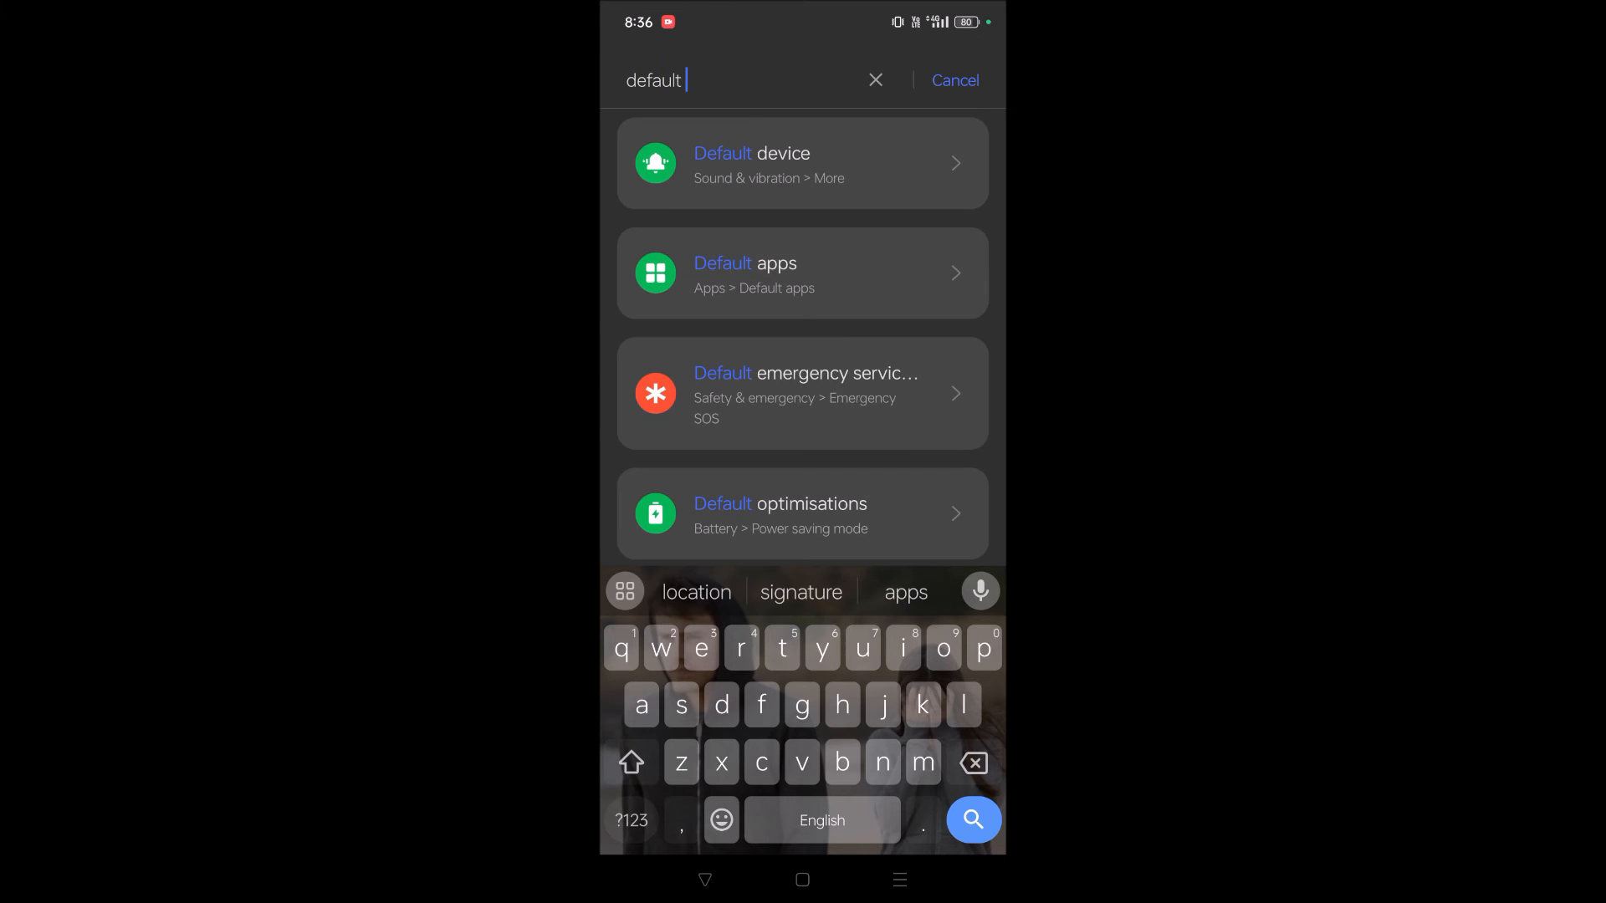
click(905, 592)
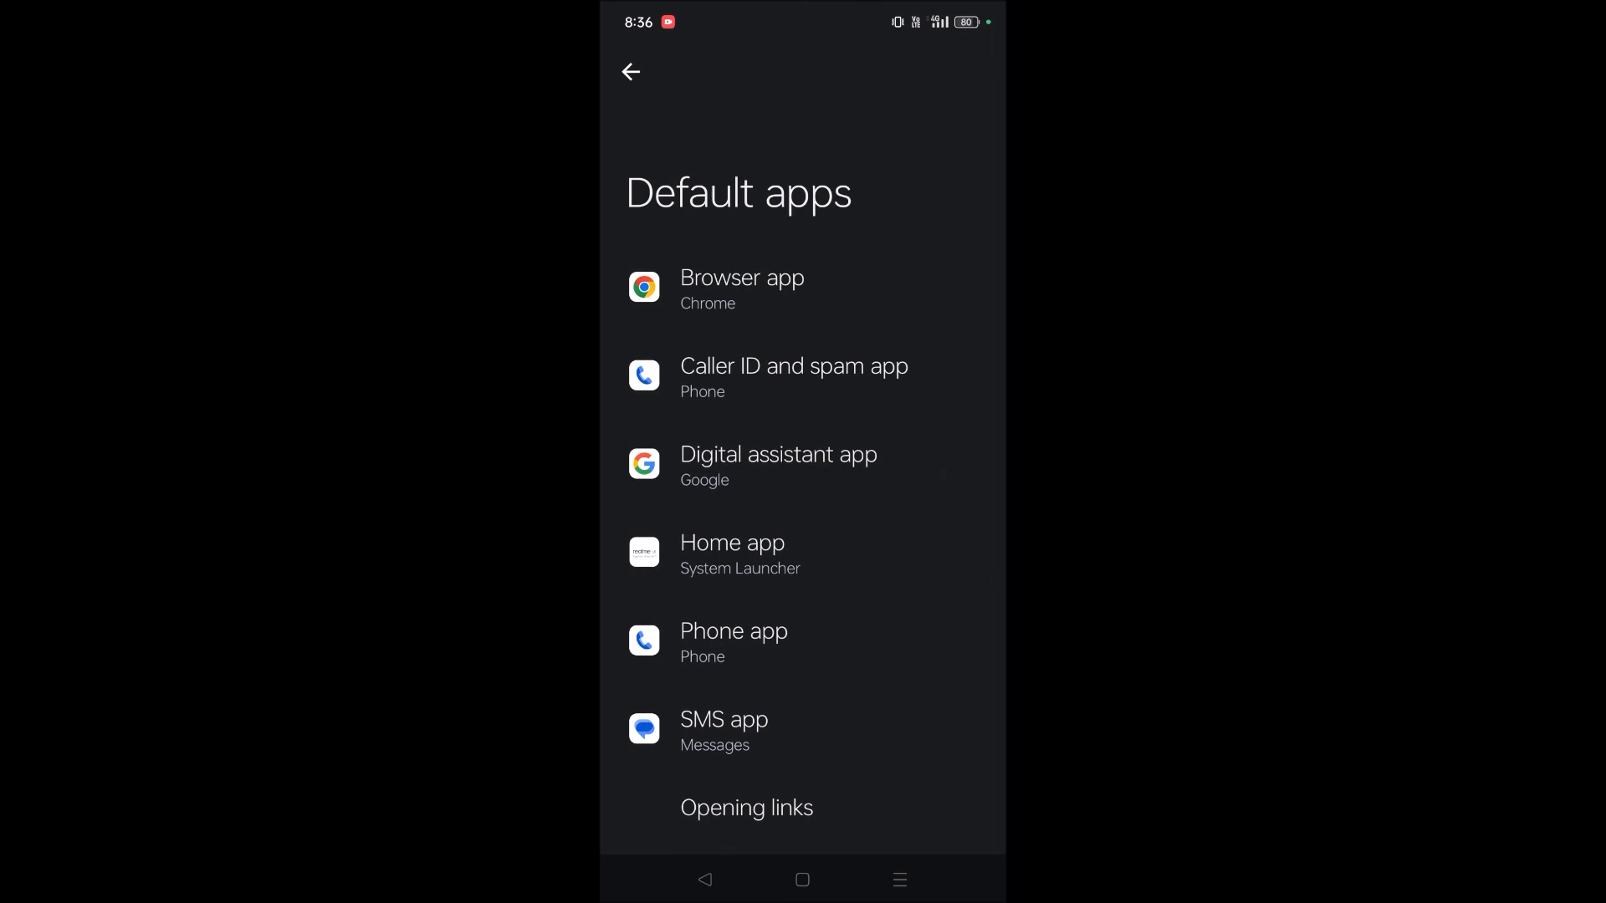
click(778, 467)
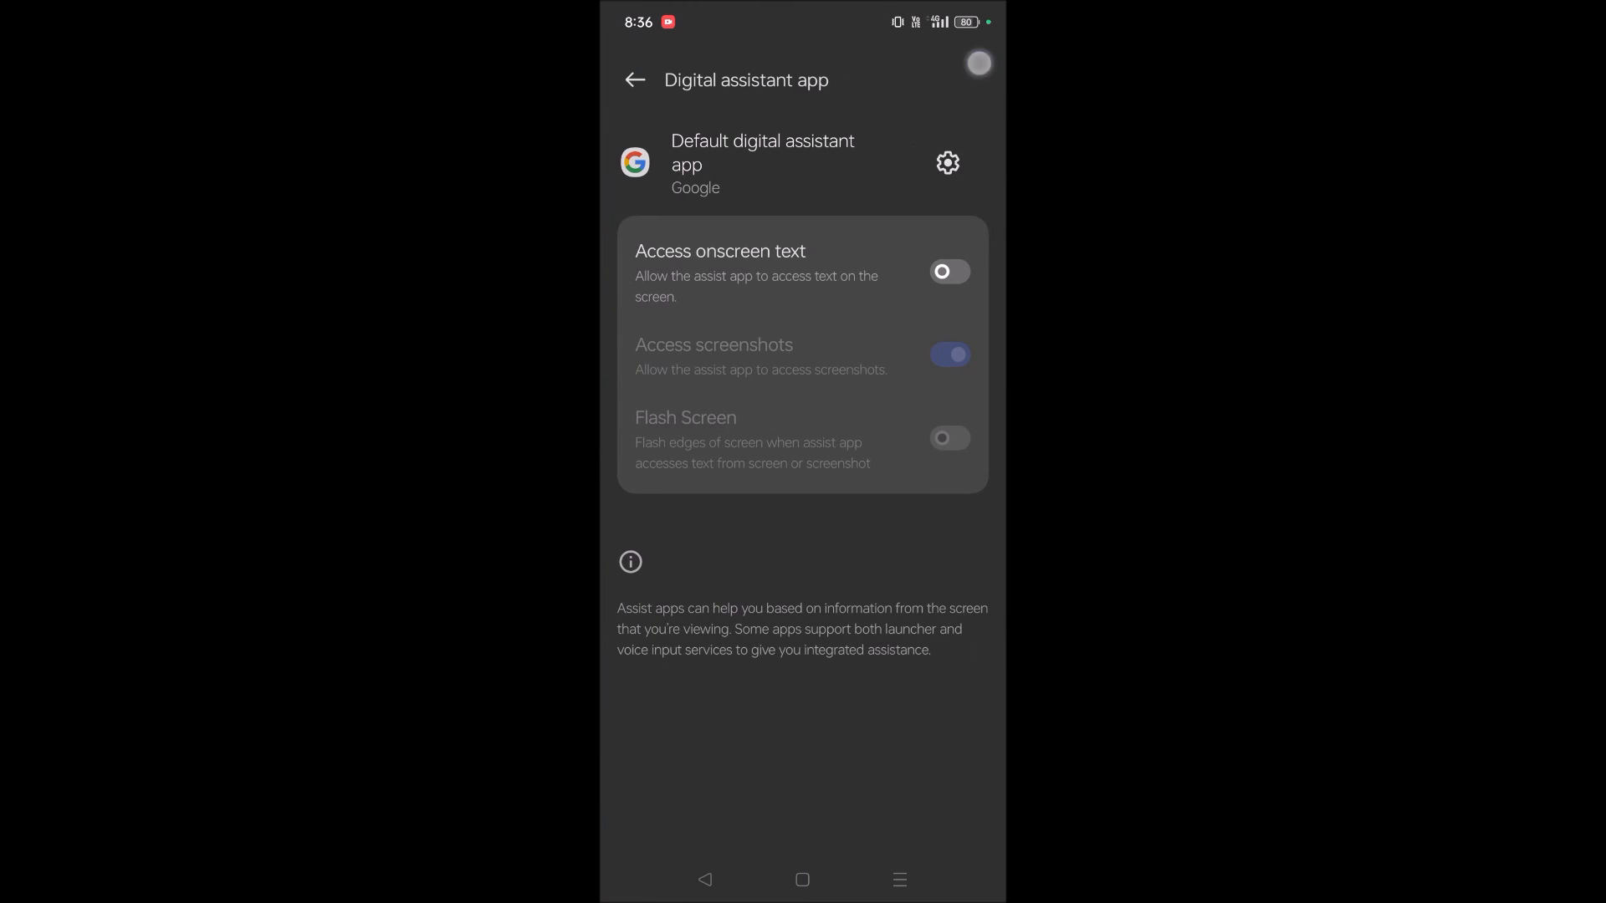